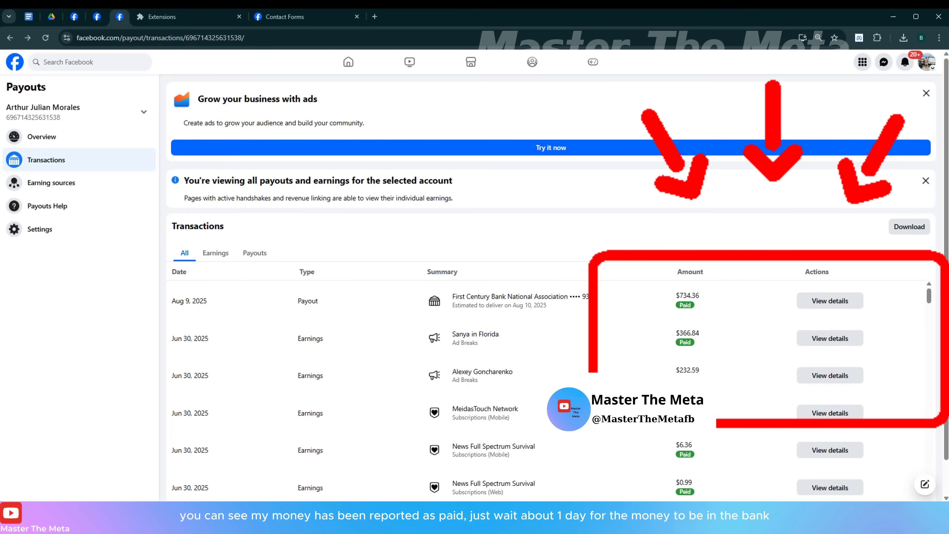
- Review the Facebook payouts overview and the transactions list before starting
{"action": "left_click", "coordinate": [41, 136]}
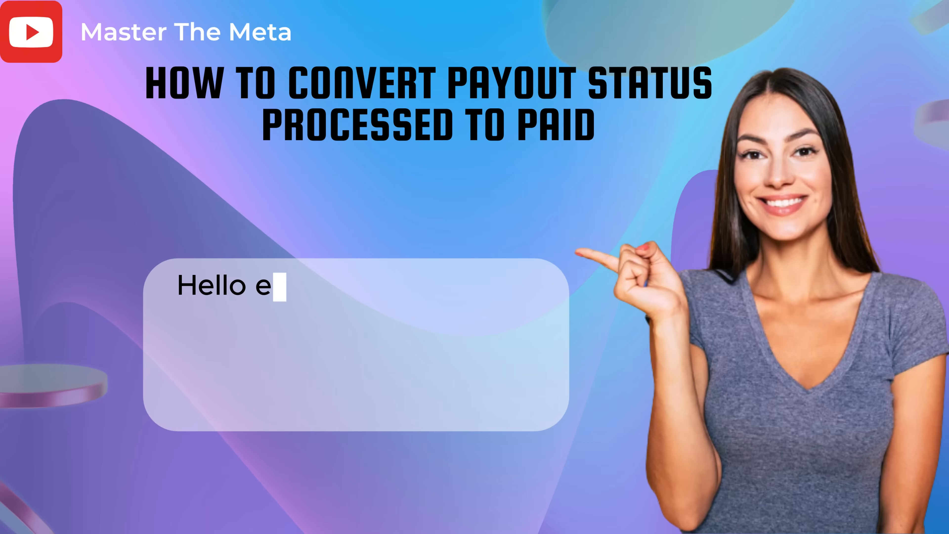
{"action": "type", "text": "veryone, welcome back to my channel. Today"}
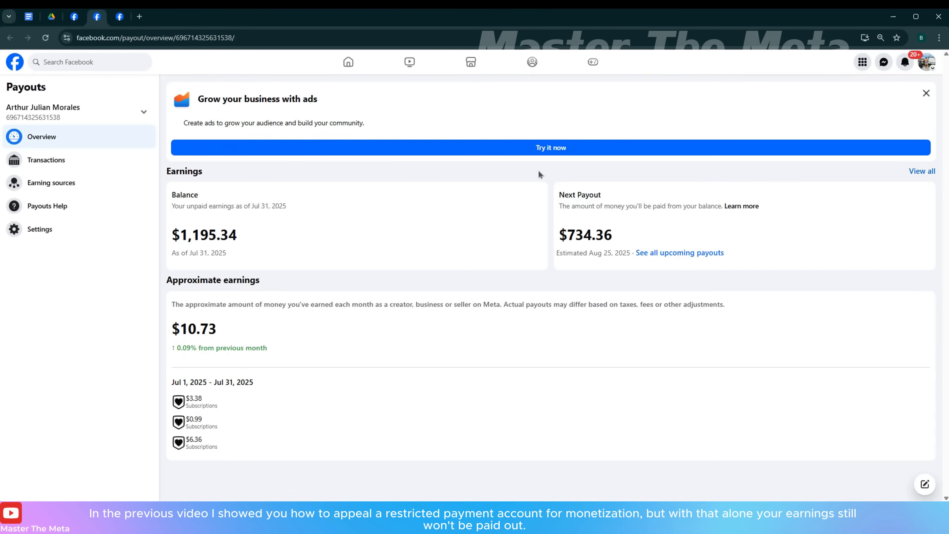
{"action": "mouse_move", "coordinate": [288, 266]}
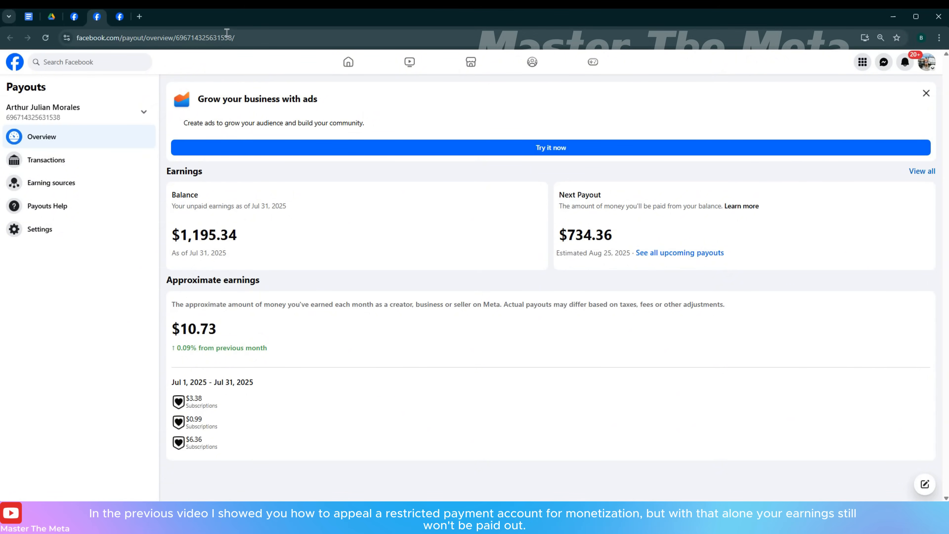
{"action": "left_click", "coordinate": [46, 159]}
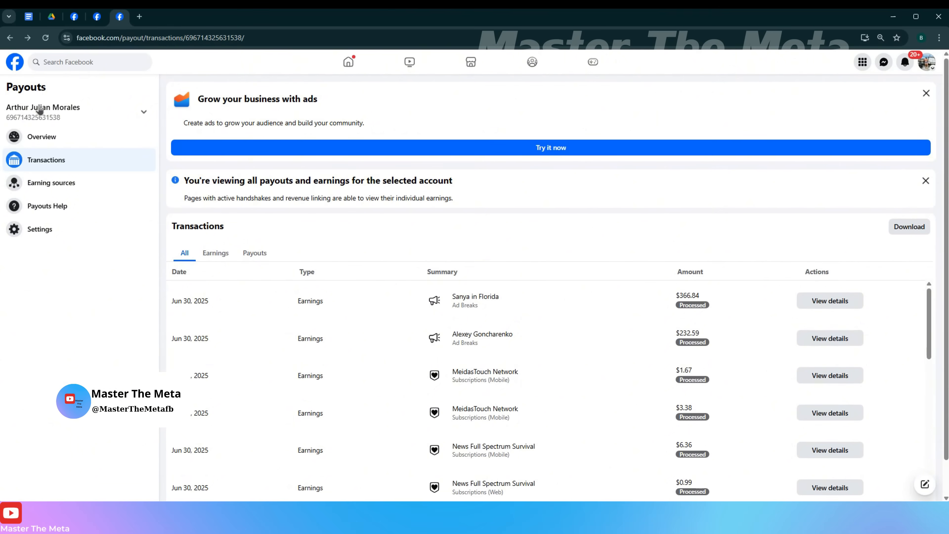
{"action": "left_click", "coordinate": [41, 136]}
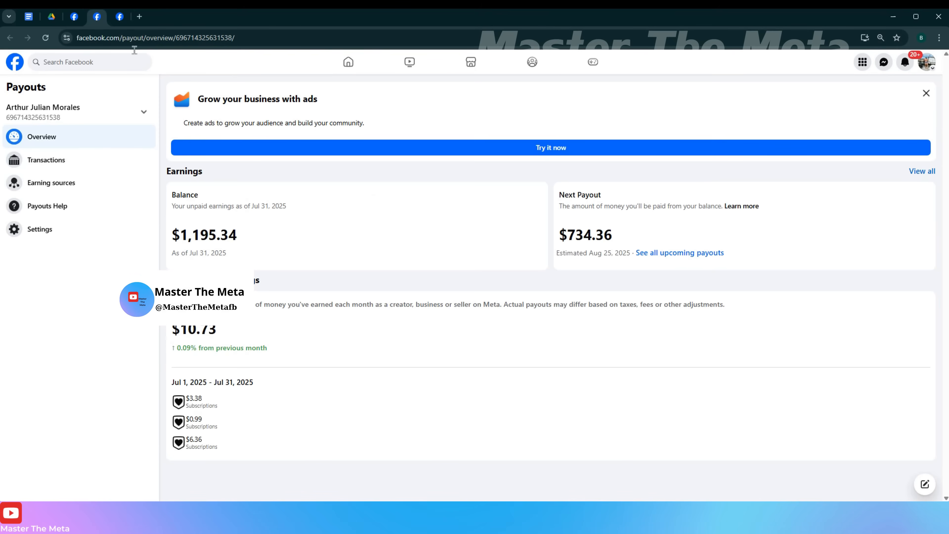
{"action": "left_click", "coordinate": [46, 159]}
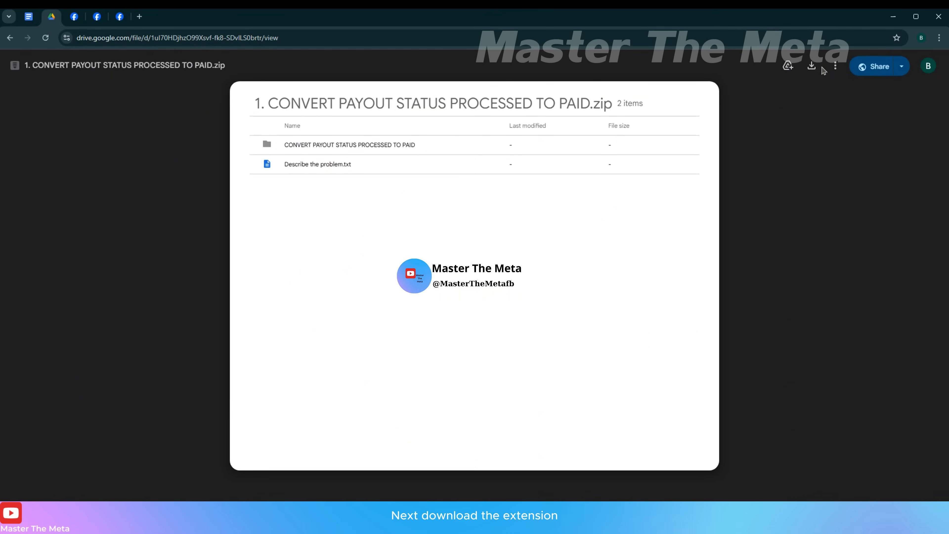
- Download the CONVERT PAYOUT STATUS PROCESSED TO PAID zip from Drive and go to Manage Extensions
{"action": "left_click", "coordinate": [811, 65]}
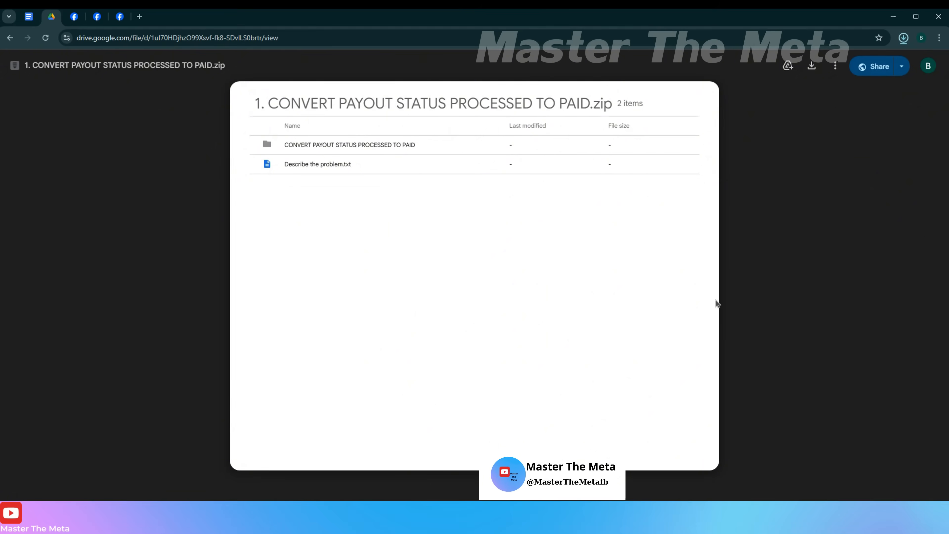
{"action": "left_click", "coordinate": [811, 65]}
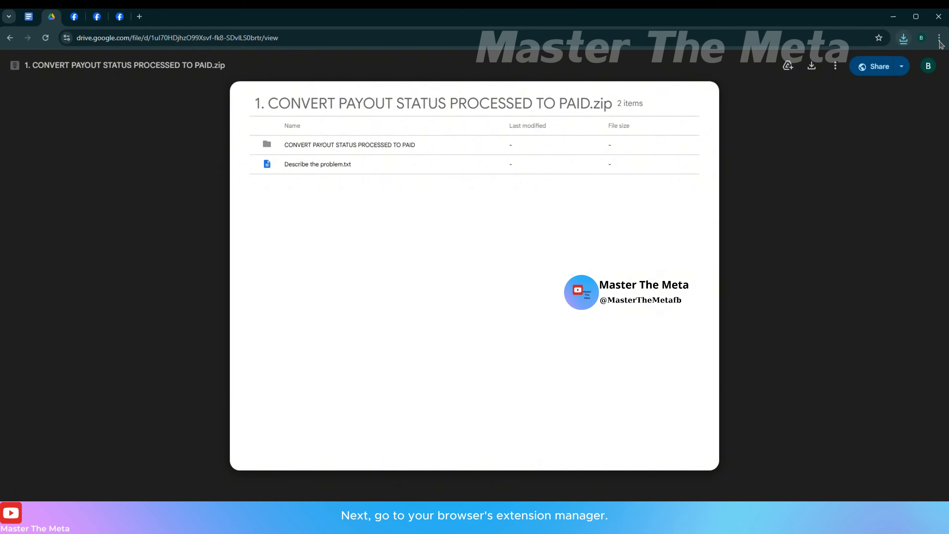
{"action": "left_click", "coordinate": [939, 37]}
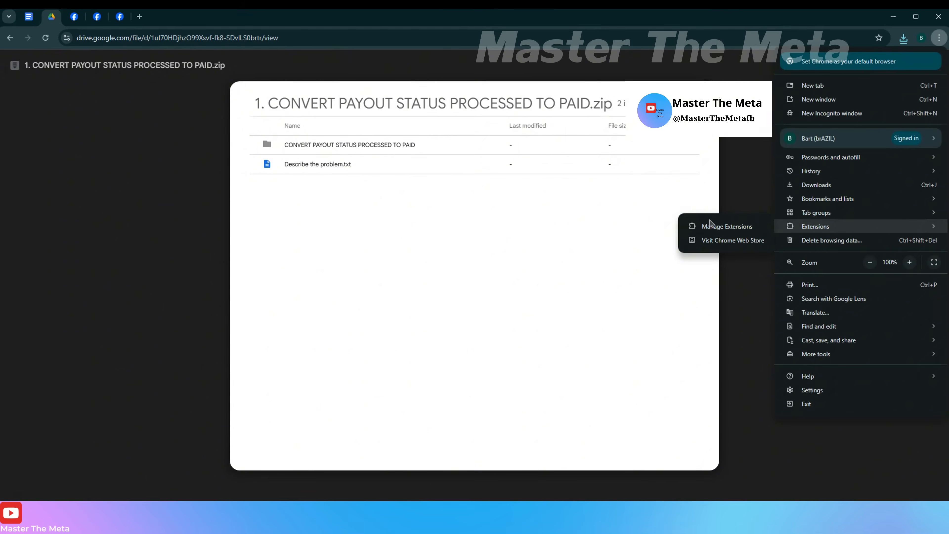
{"action": "left_click", "coordinate": [726, 226]}
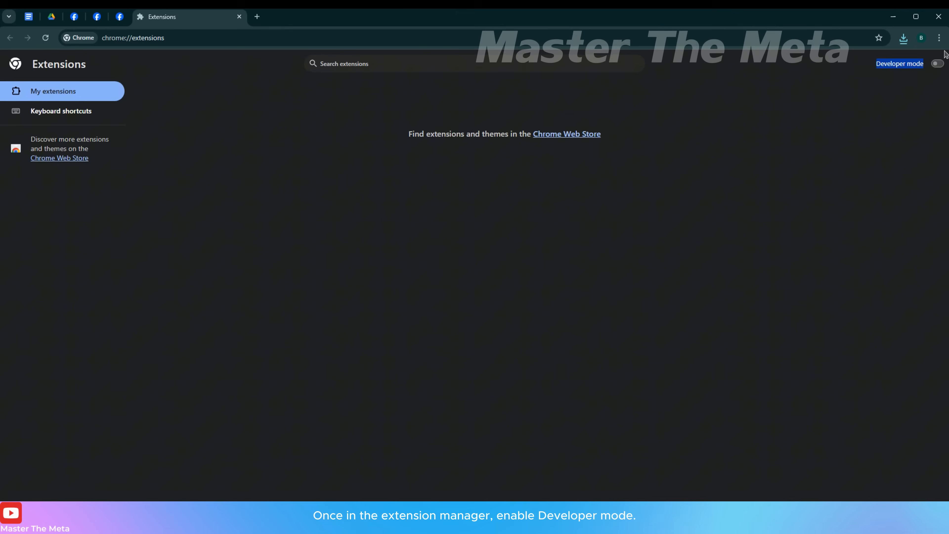
- Enable Developer mode, extract the zip and load the unpacked Contact Forms extension, then launch it
{"action": "left_click", "coordinate": [937, 64]}
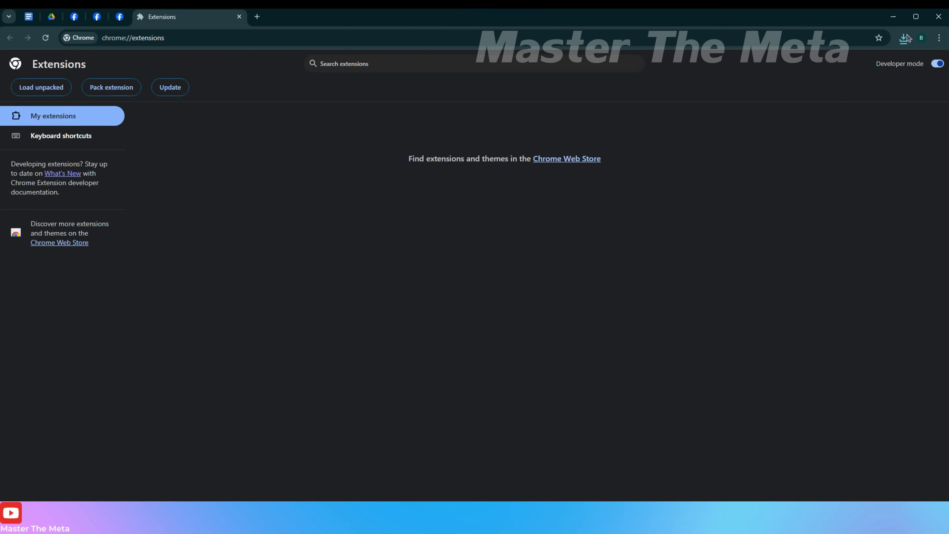
{"action": "left_click", "coordinate": [903, 37]}
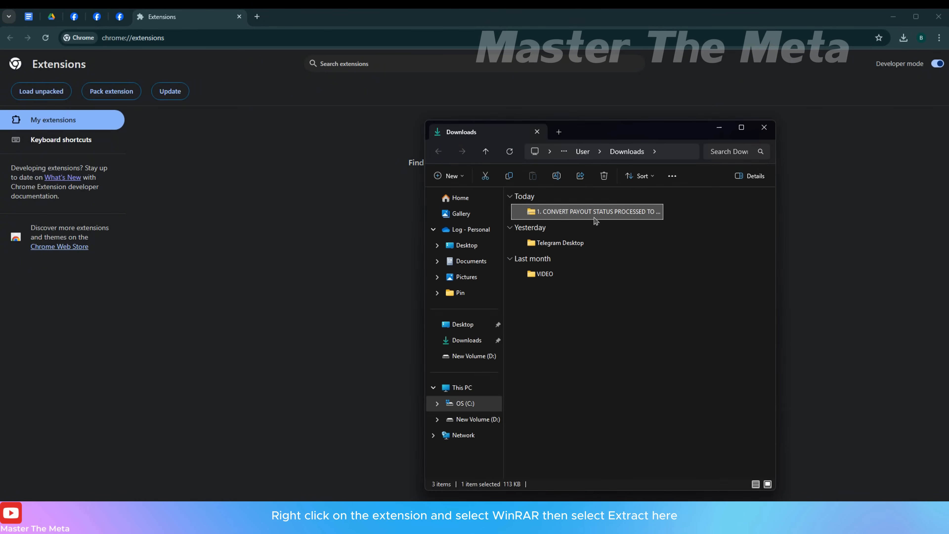
{"action": "right_click", "coordinate": [585, 211]}
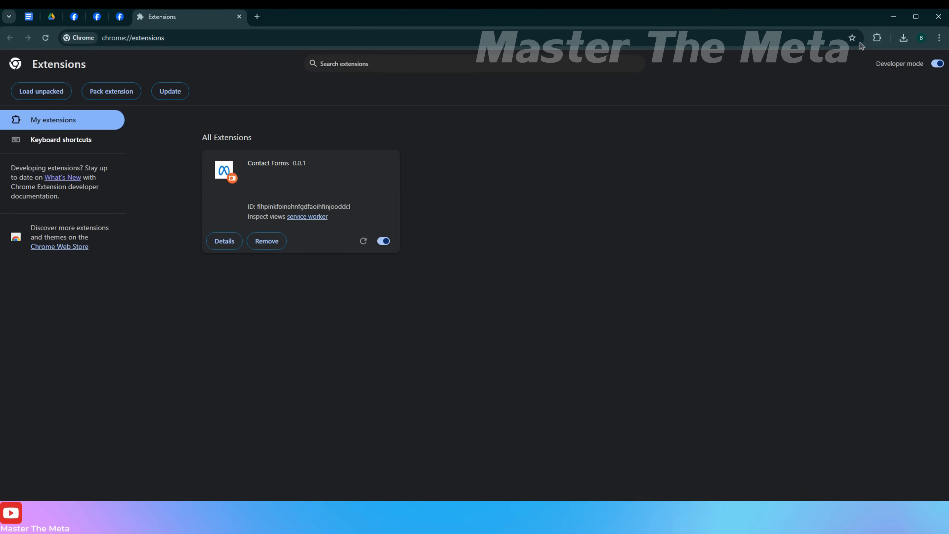
{"action": "left_click", "coordinate": [876, 38]}
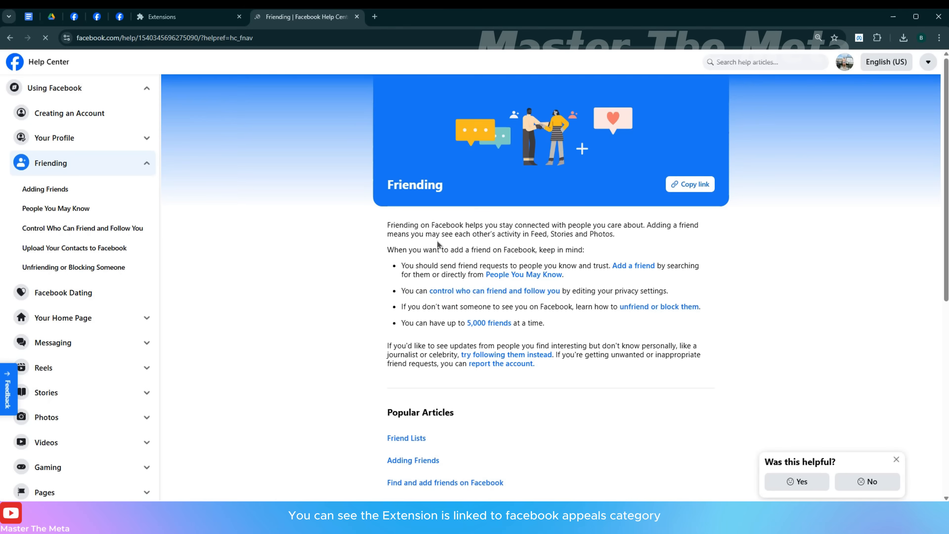
- Check the Processed transactions and switch to the Contact Forms problem page
{"action": "scroll", "scroll_direction": "down", "scroll_amount": 3}
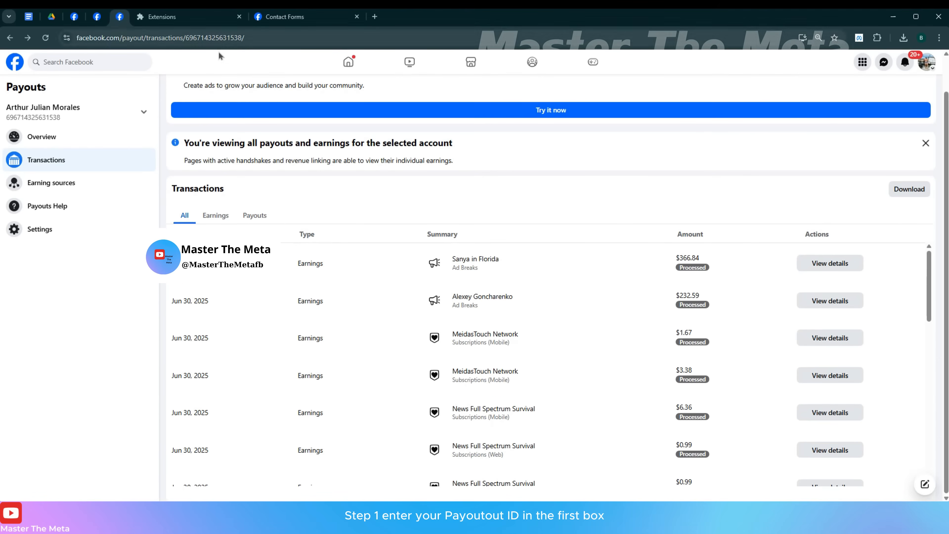
{"action": "left_click", "coordinate": [285, 17]}
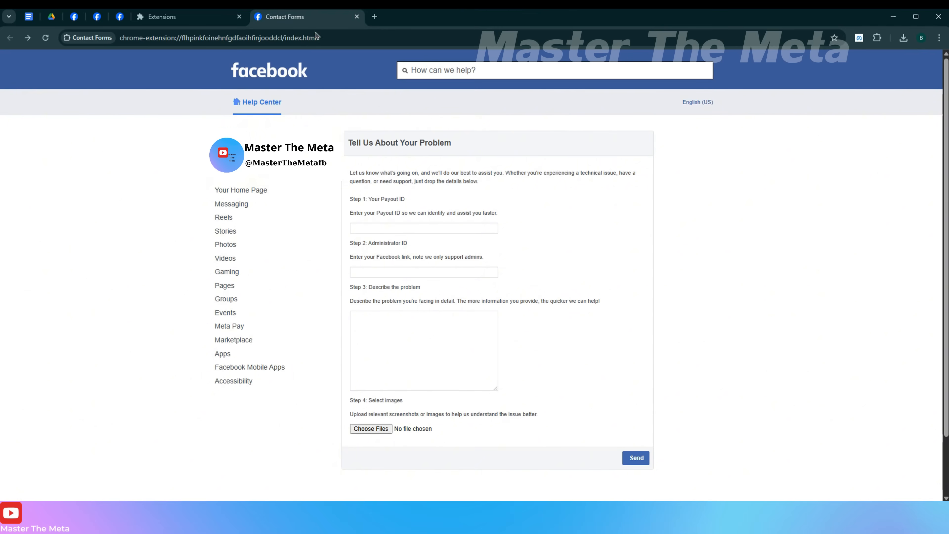
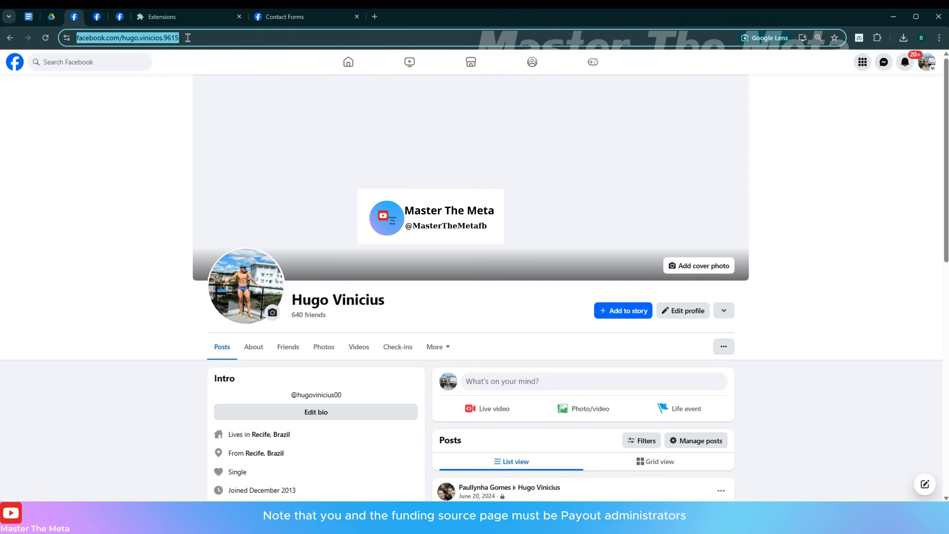
{"action": "left_click", "coordinate": [284, 16]}
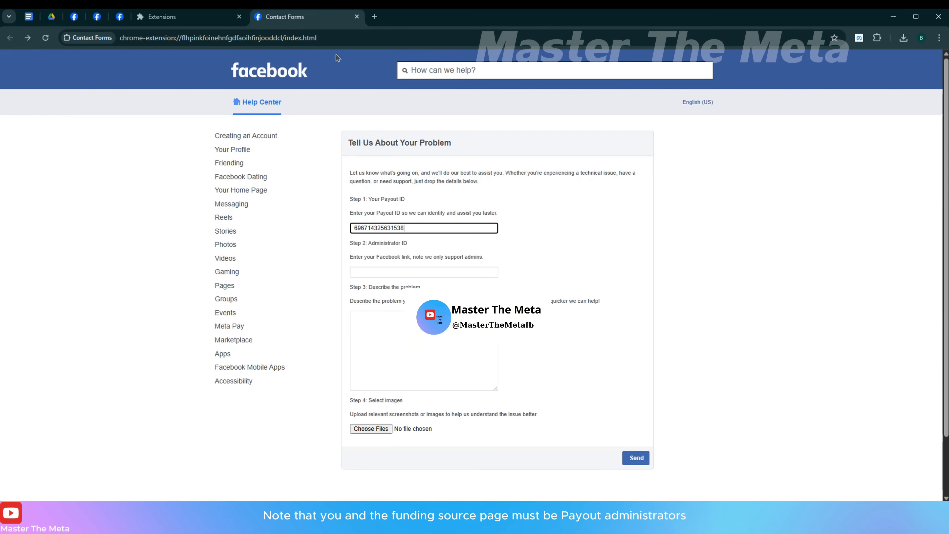
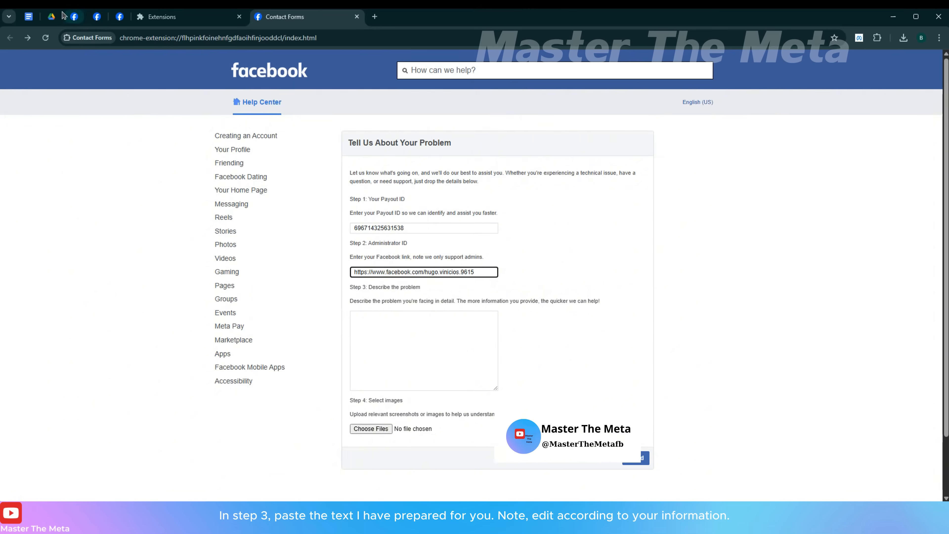
{"action": "left_click", "coordinate": [28, 16]}
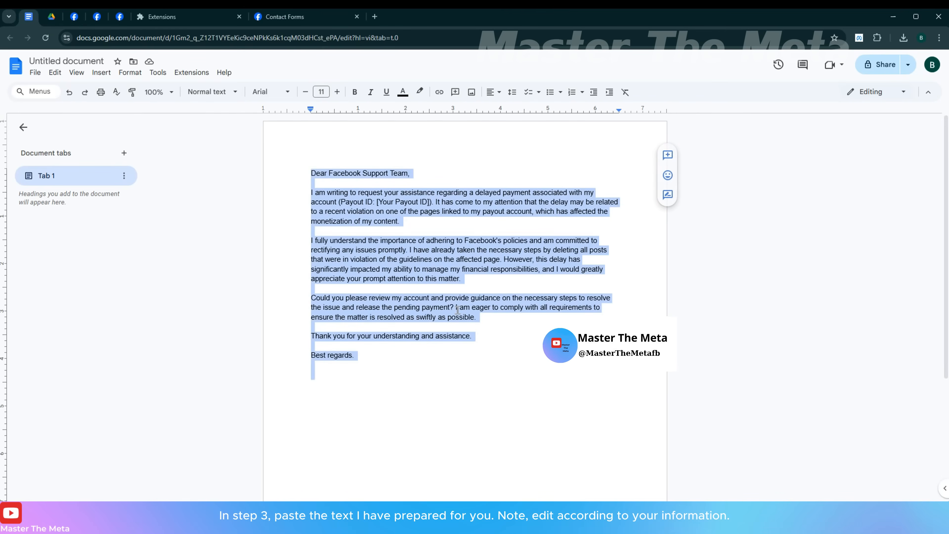
- Paste the appeal letter into the problem description and insert the real payout ID
{"action": "left_click", "coordinate": [307, 16]}
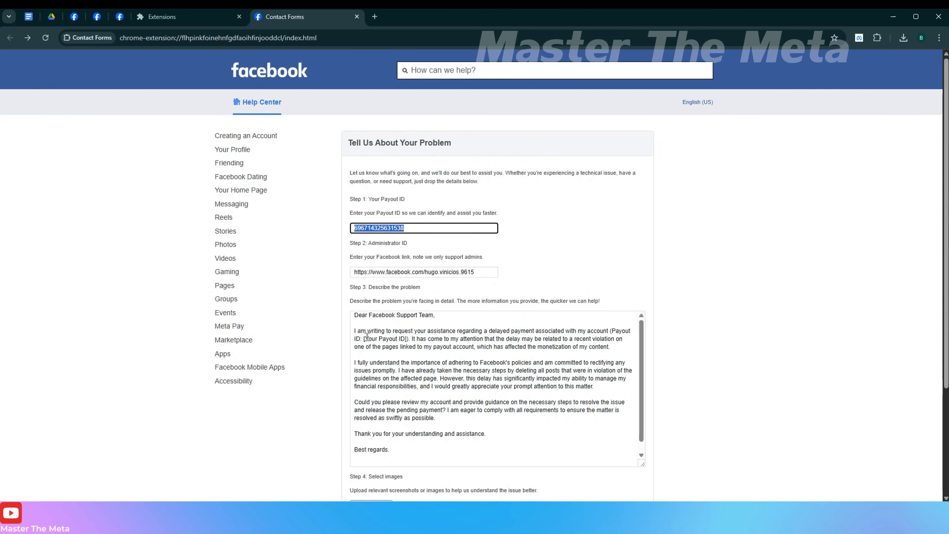
{"action": "double_click", "coordinate": [384, 338]}
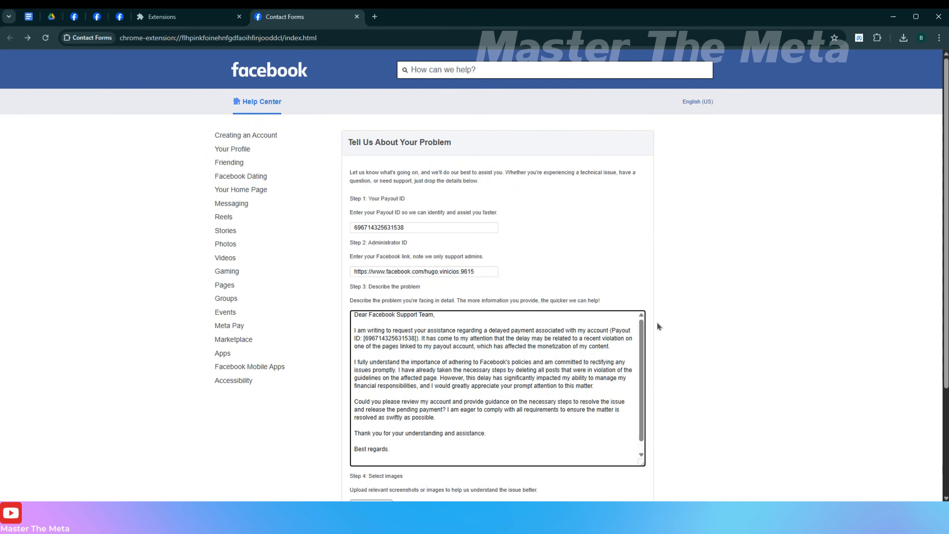
{"action": "scroll", "scroll_direction": "down", "scroll_amount": 3}
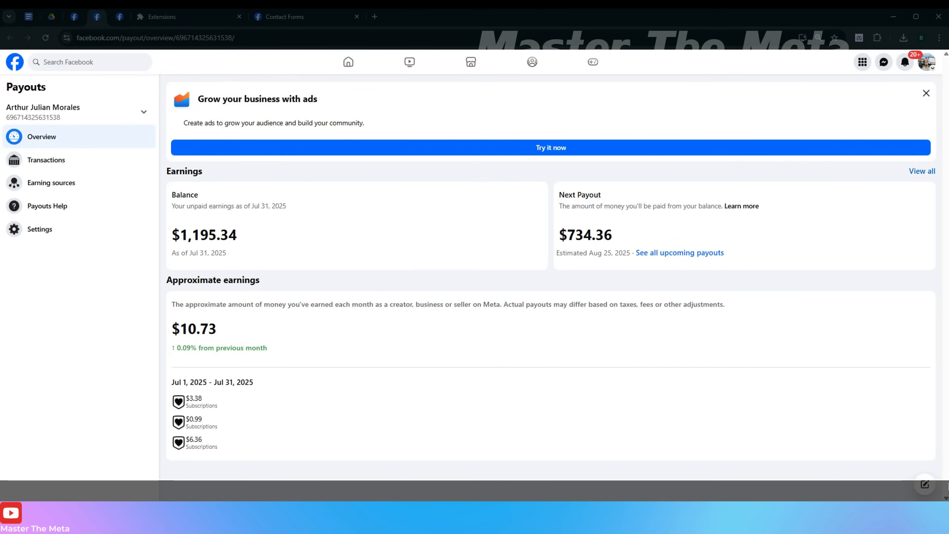
{"action": "mouse_move", "coordinate": [674, 317]}
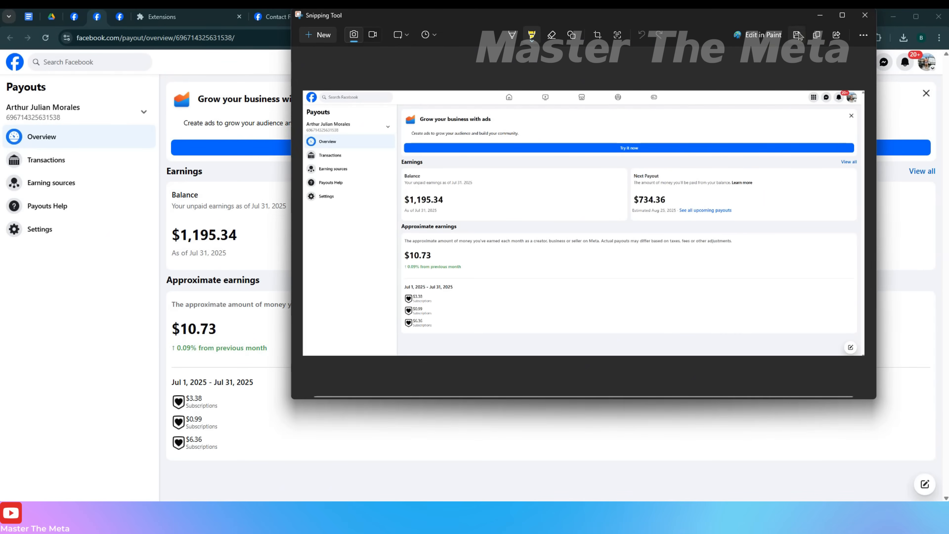
- Save a Snipping Tool screenshot of the Payouts overview, then capture and save one of the transactions list
{"action": "left_click", "coordinate": [796, 34]}
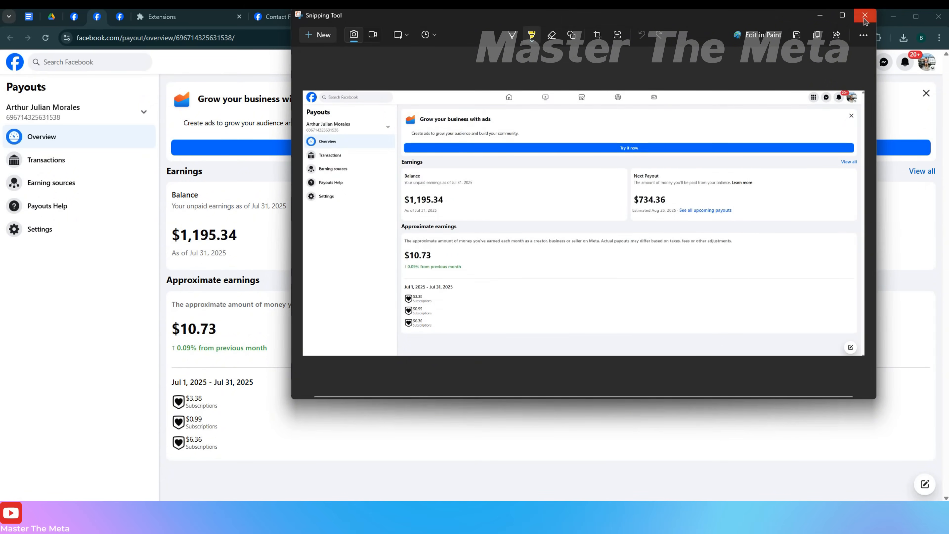
{"action": "left_click", "coordinate": [864, 15]}
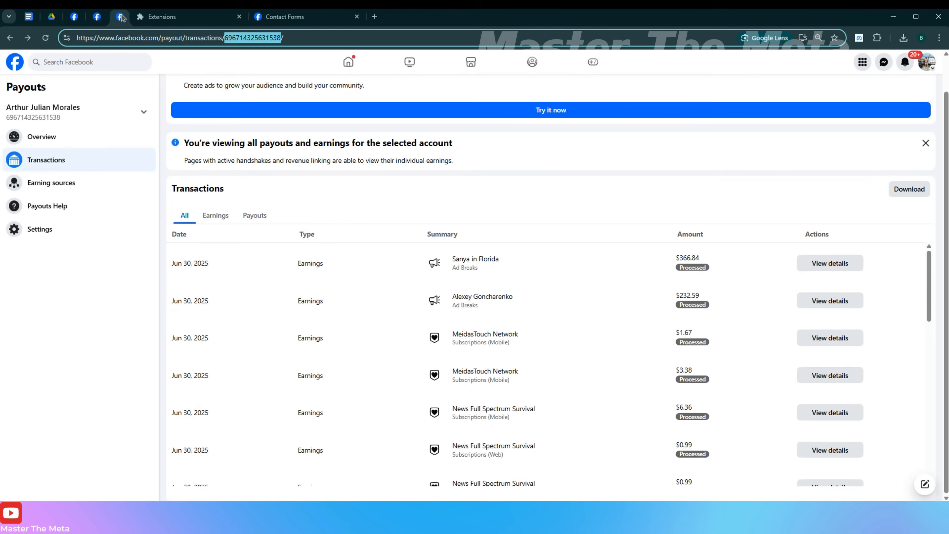
{"action": "scroll", "scroll_direction": "down", "scroll_amount": 3}
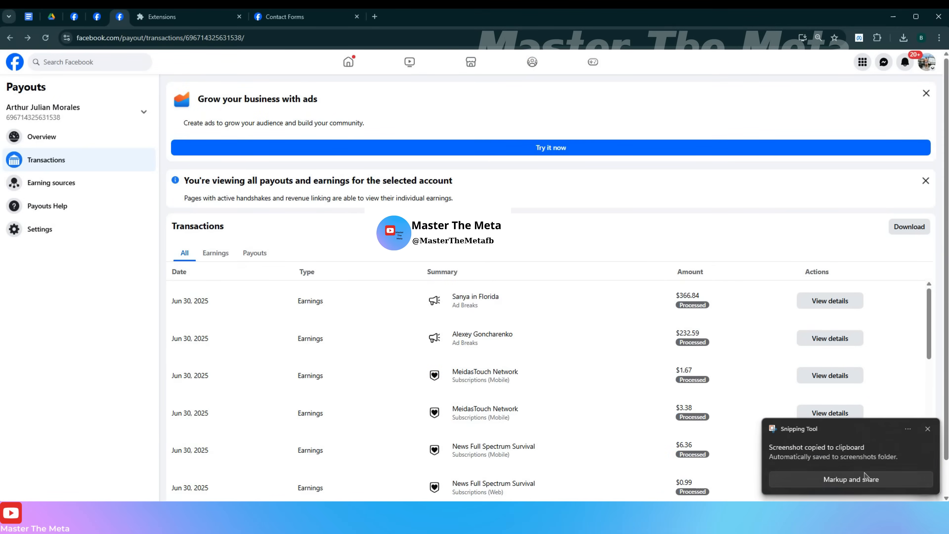
{"action": "left_click", "coordinate": [849, 479]}
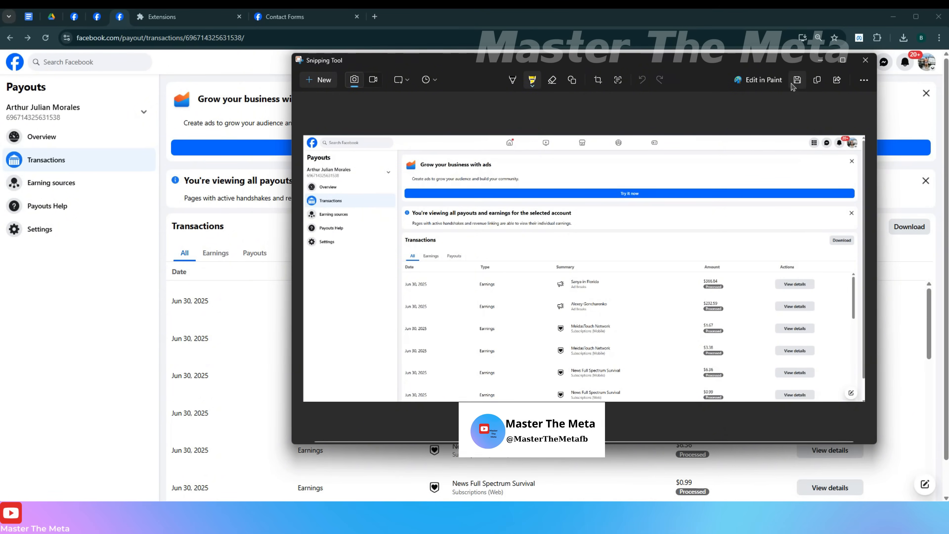
{"action": "left_click", "coordinate": [796, 79]}
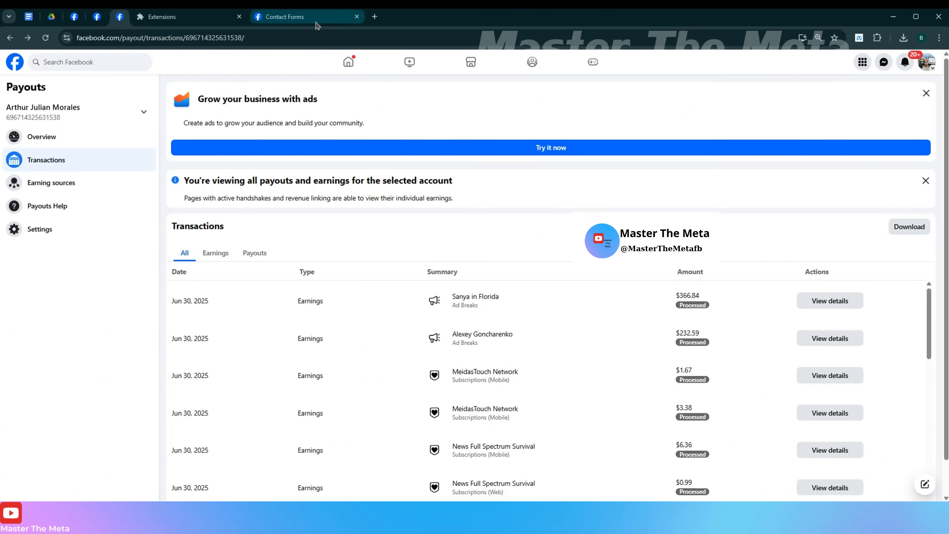
- Attach both saved payout screenshots from Downloads to the form and send the appeal
{"action": "left_click", "coordinate": [284, 16]}
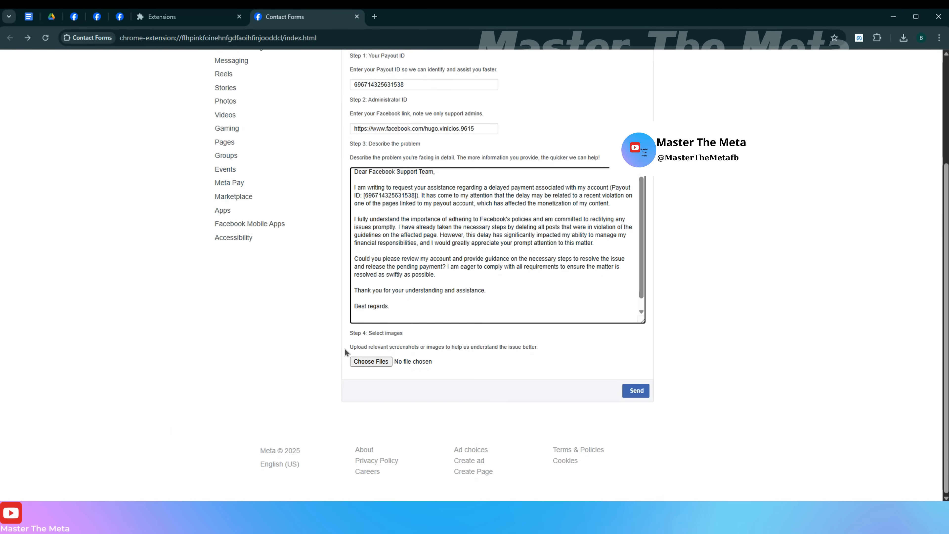
{"action": "left_click", "coordinate": [371, 361]}
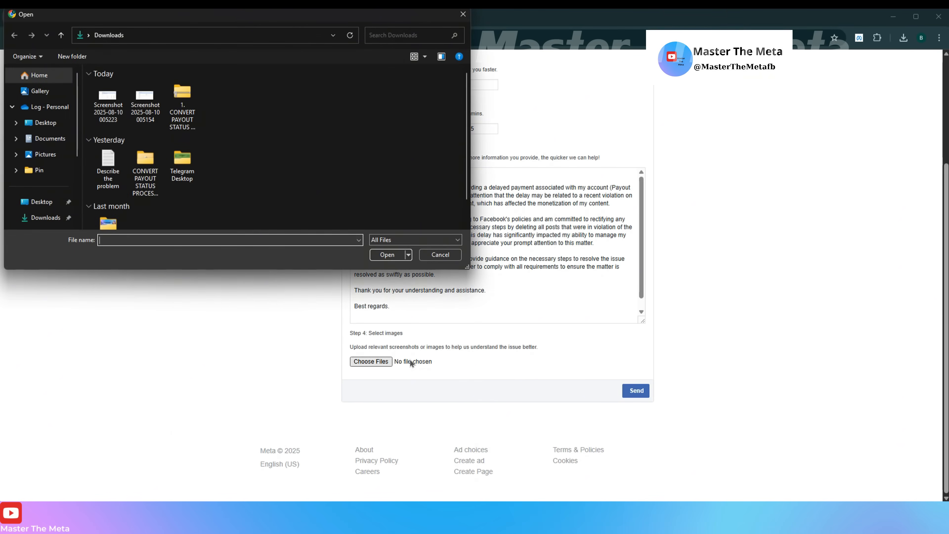
{"action": "left_click", "coordinate": [108, 100]}
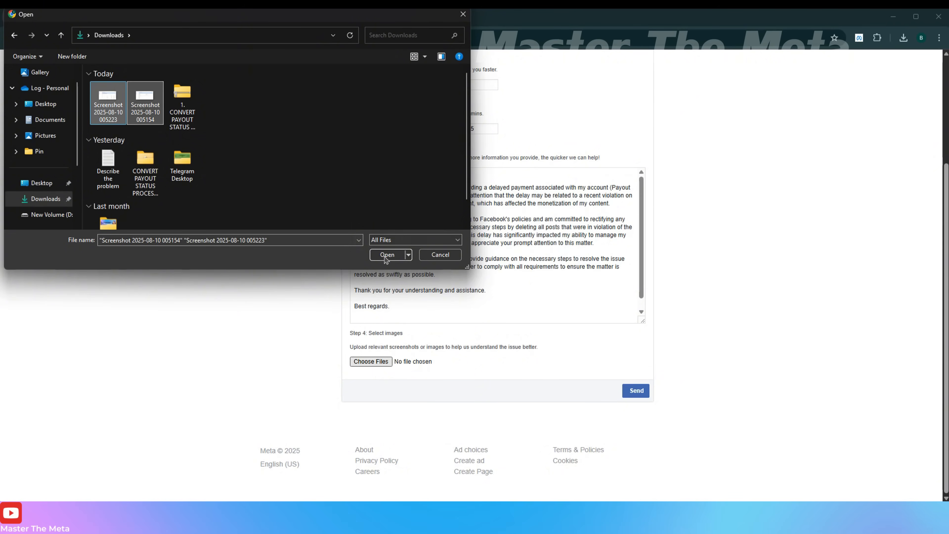
{"action": "left_click", "coordinate": [386, 254]}
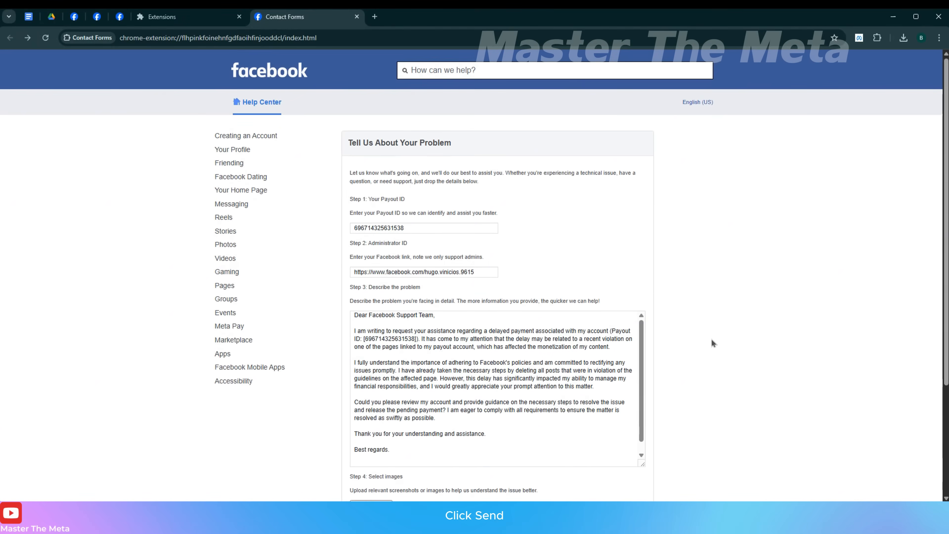
{"action": "left_click", "coordinate": [372, 501]}
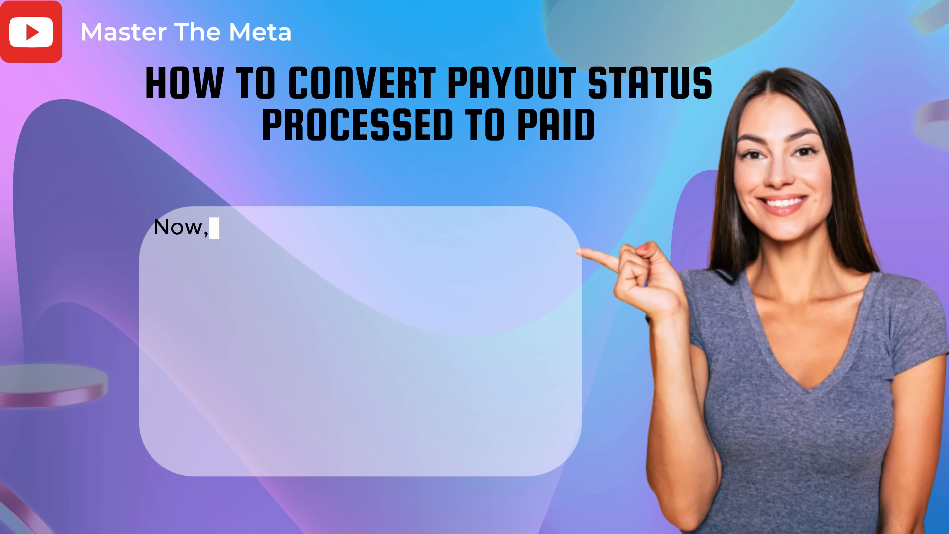
{"action": "type", "text": "wait about 4 to 5 hours, then go back to the Payout section, you will see the amount announced to be paid. Abo"}
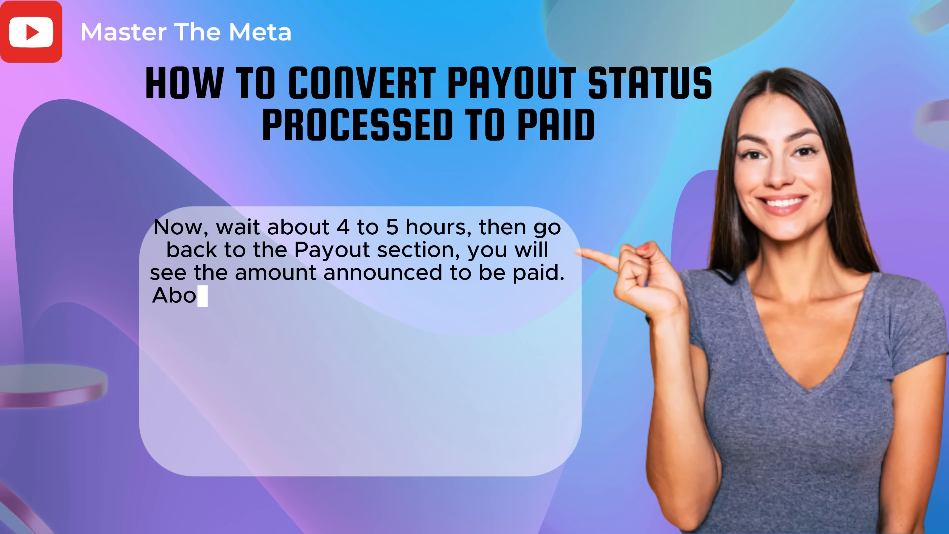
{"action": "type", "text": "ut 1 day later, the money will be in your bank account."}
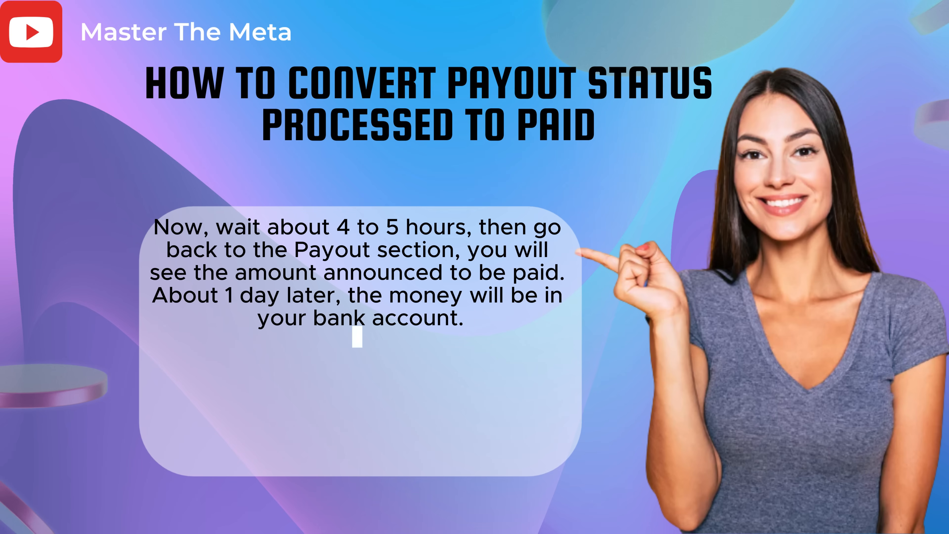
{"action": "type", "text": "Note: If it does not work, please try again after 1 to 2 hours, this process will be successful. During this process, please do not use other extensions to avoid"}
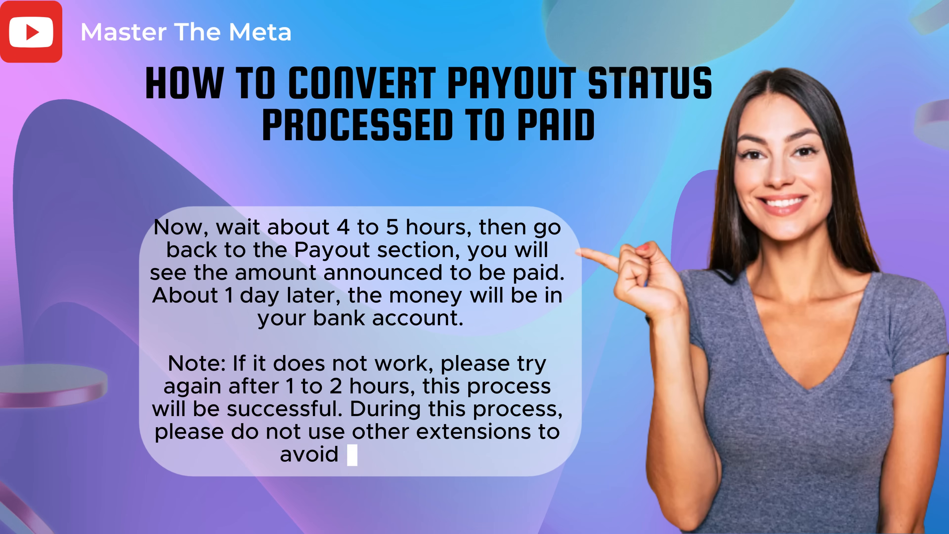
{"action": "type", "text": "conflicts."}
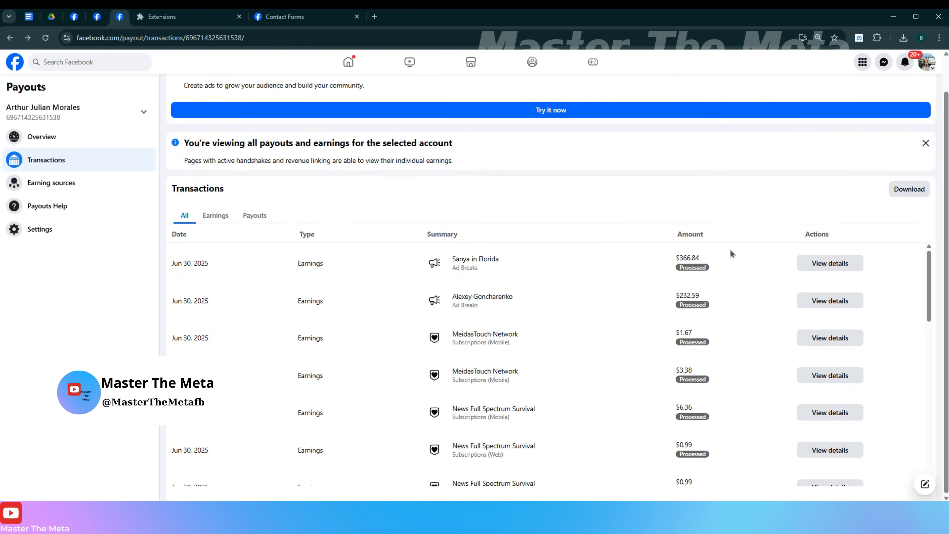
- Reload the payouts pages and confirm every transaction, including the $734.36 payout, shows Paid
{"action": "scroll", "scroll_direction": "up", "scroll_amount": 3}
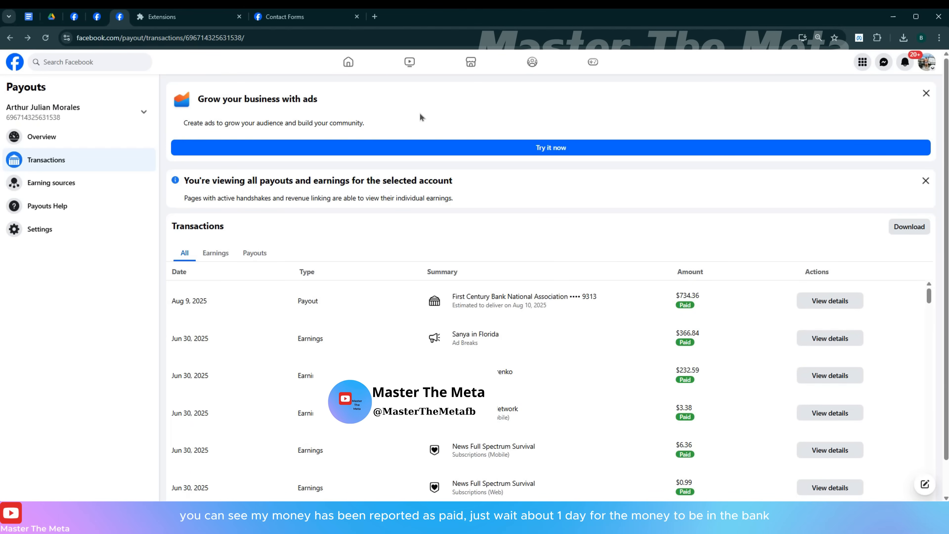
{"action": "left_click", "coordinate": [41, 137]}
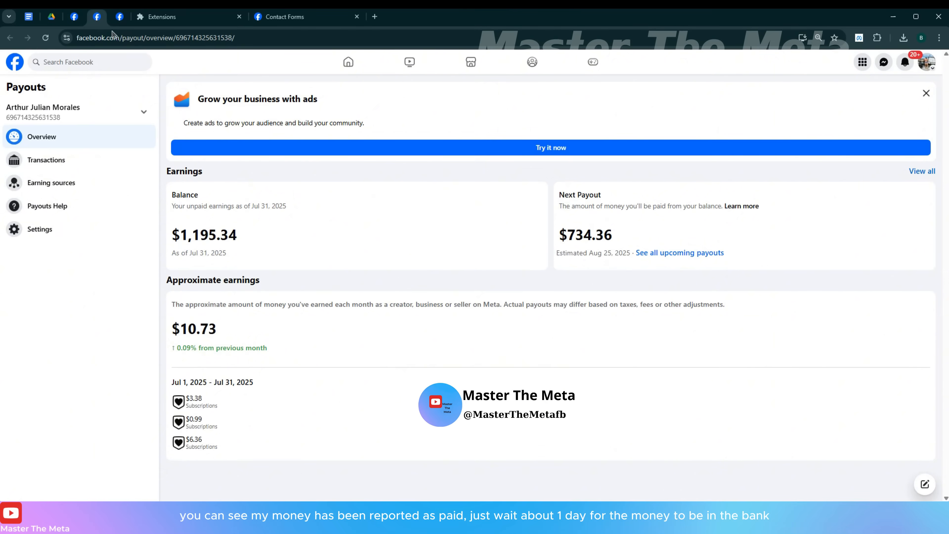
{"action": "left_click", "coordinate": [46, 159]}
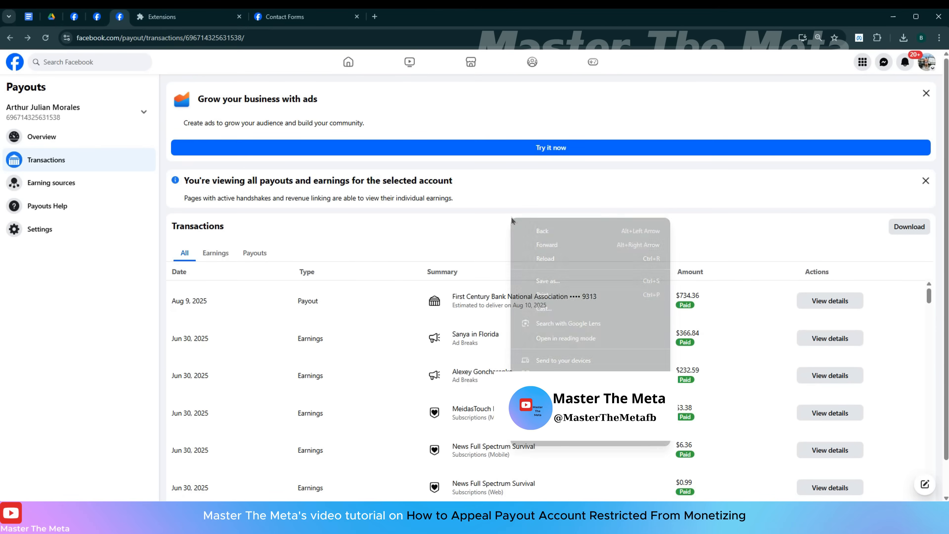
{"action": "left_click", "coordinate": [568, 321]}
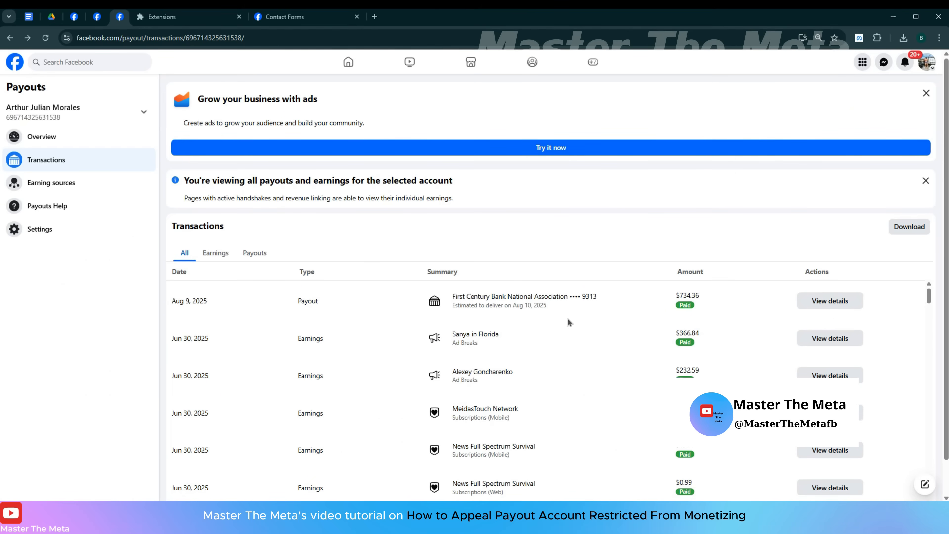